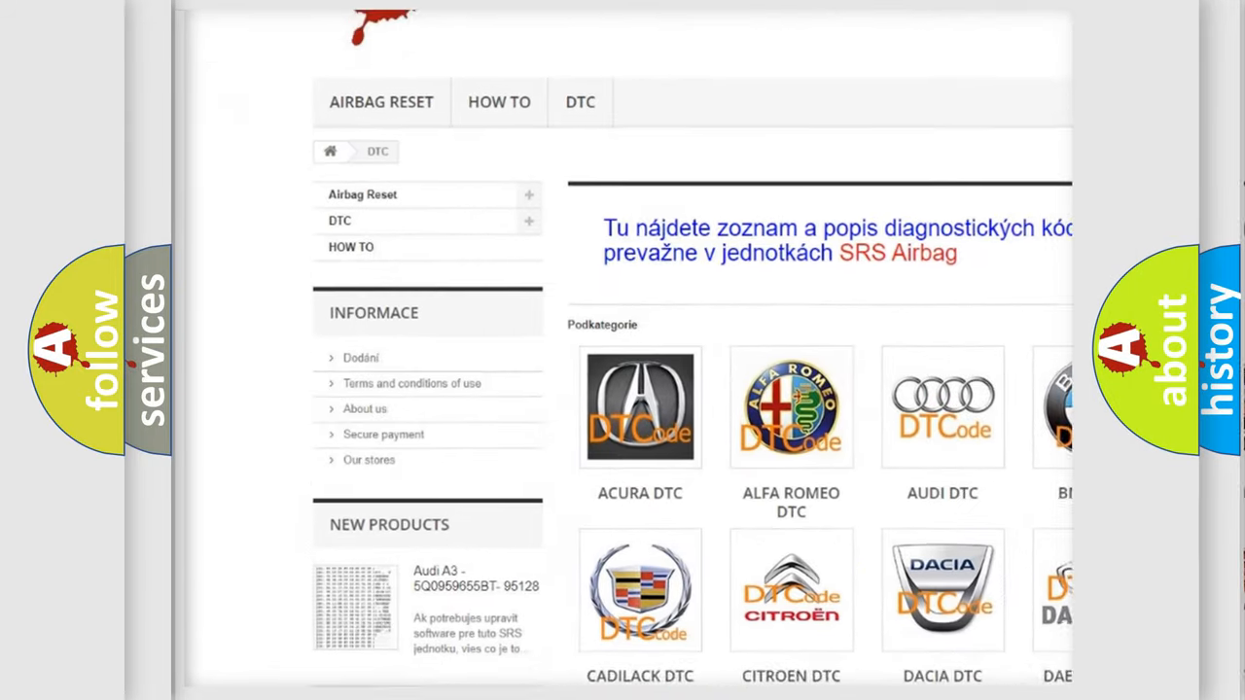
Scroll down the DTC category page past the car brand logos to the B-code list.
scroll(down, 3)
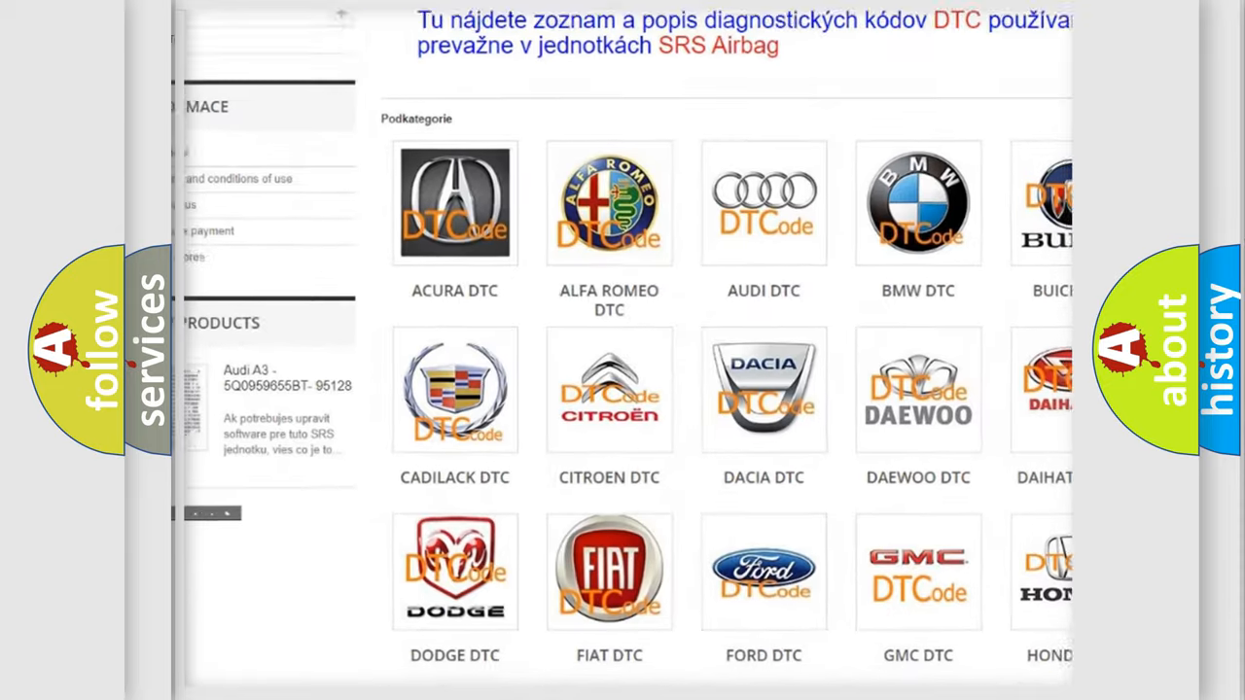
scroll(down, 3)
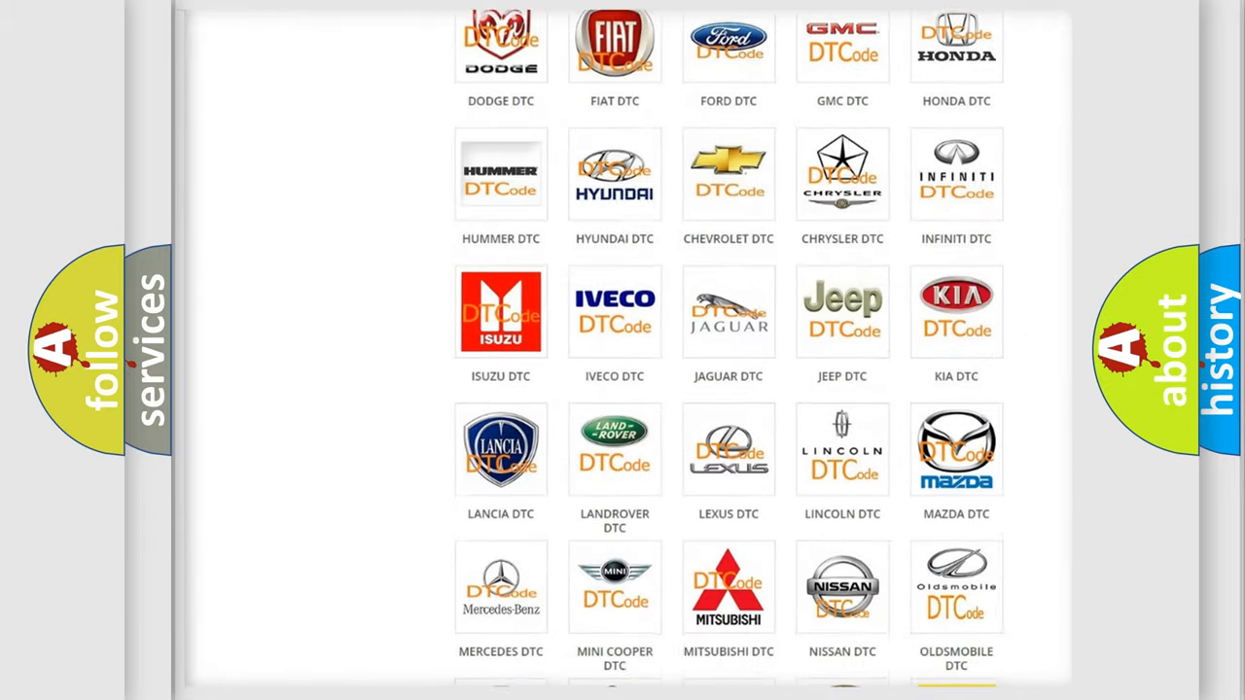
scroll(down, 3)
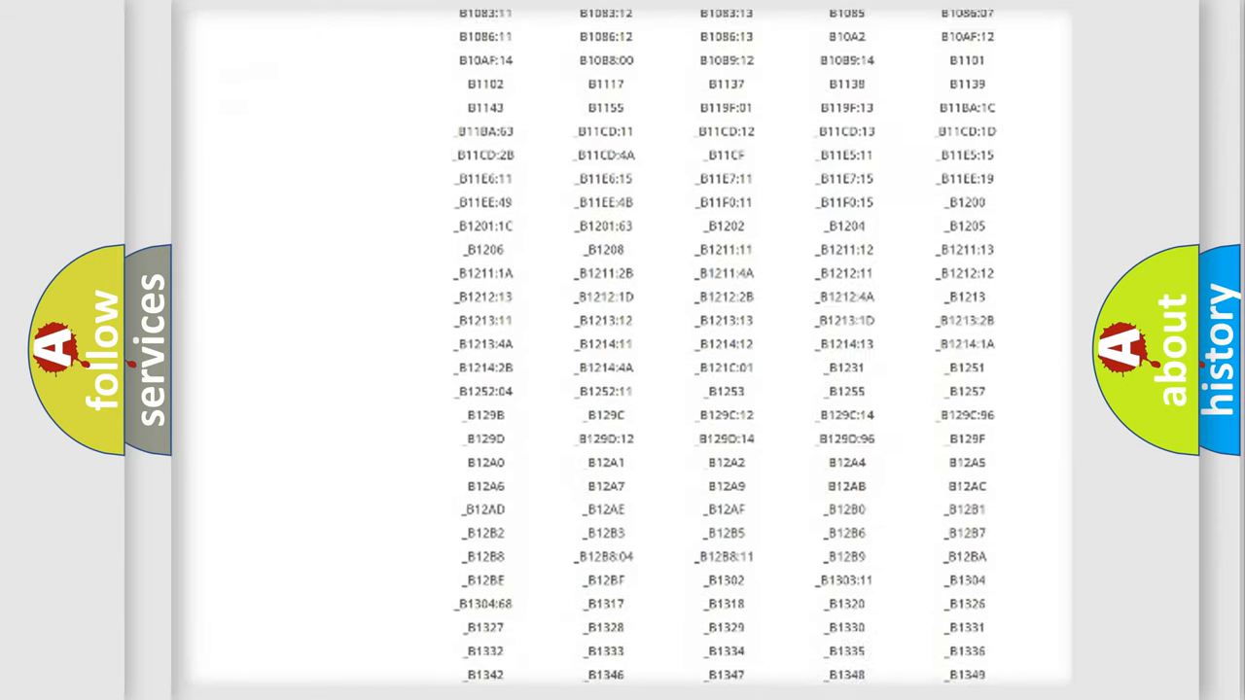
scroll(down, 3)
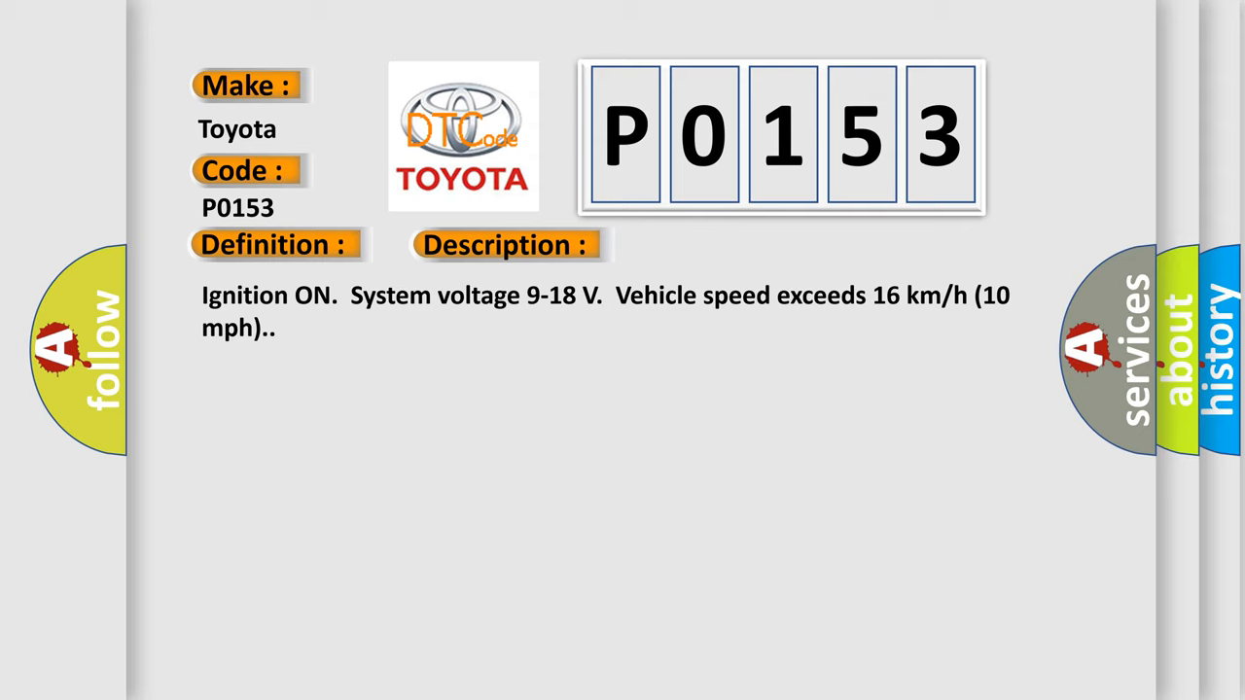
Advance the P0153 slide from Description to the Cause about rear propshaft speed below 16 RPM.
click(712, 244)
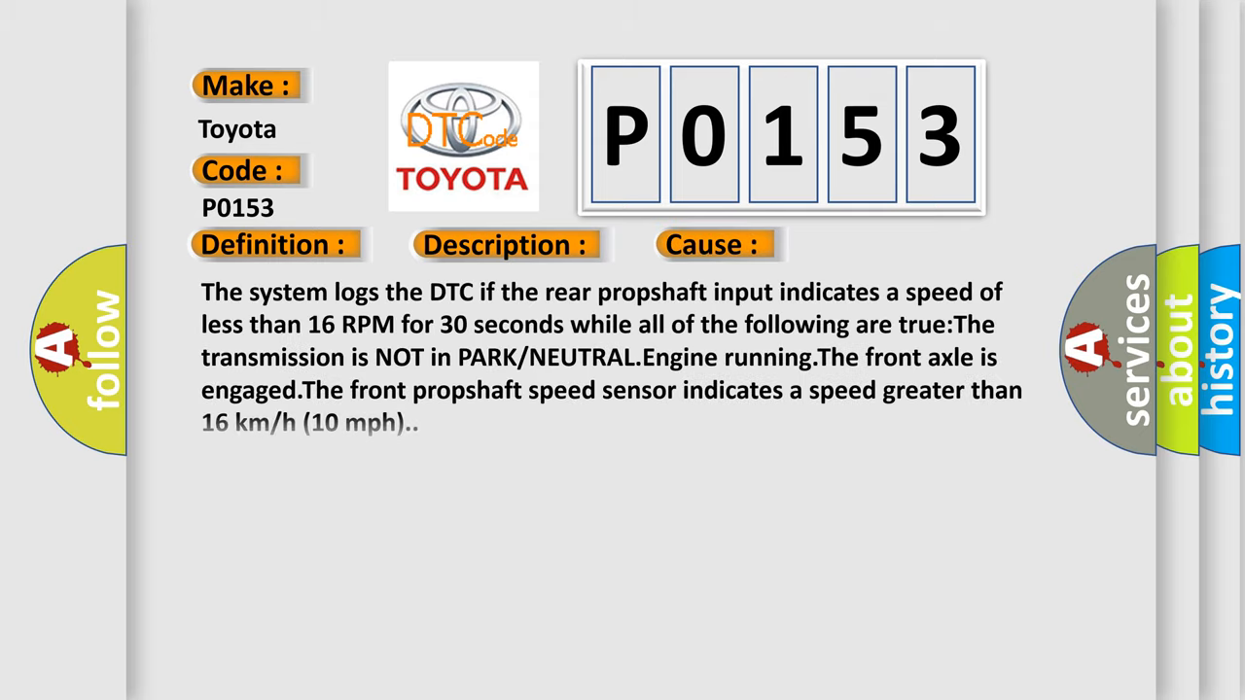